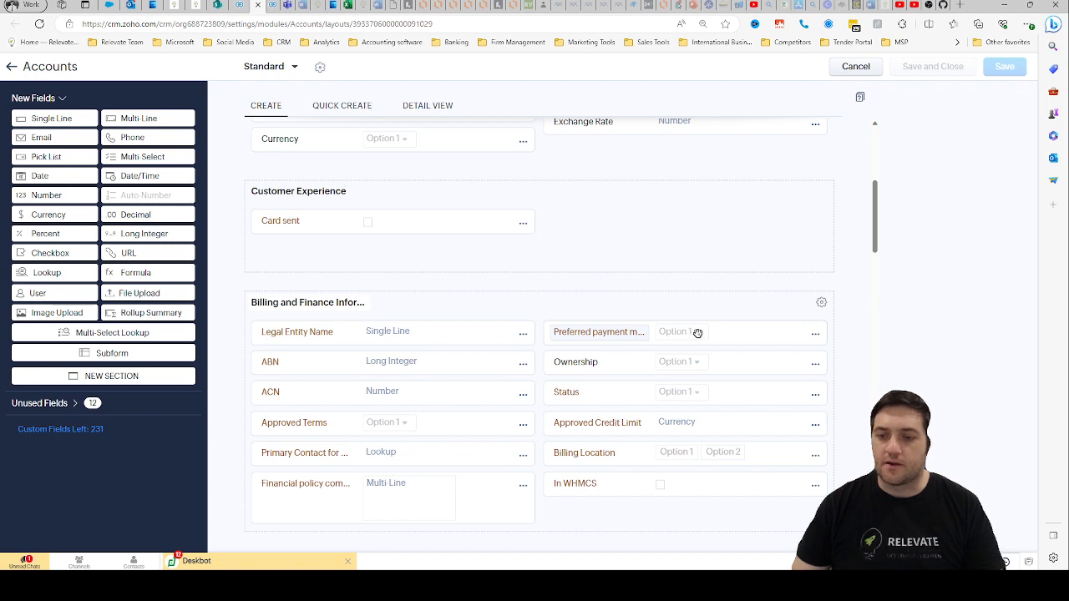
pyautogui.moveTo(674, 333)
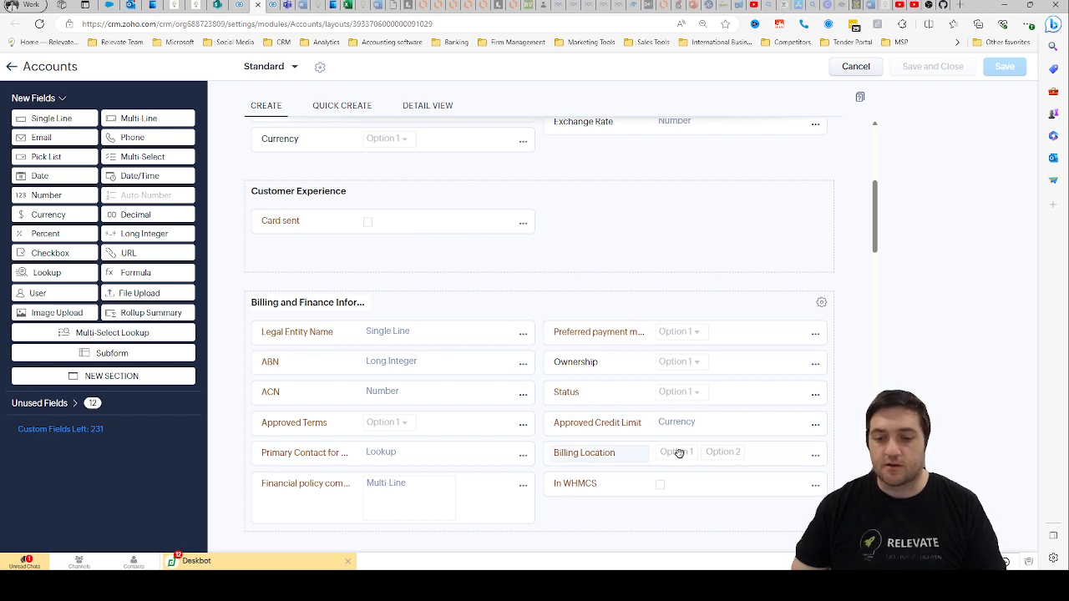
pyautogui.moveTo(725, 454)
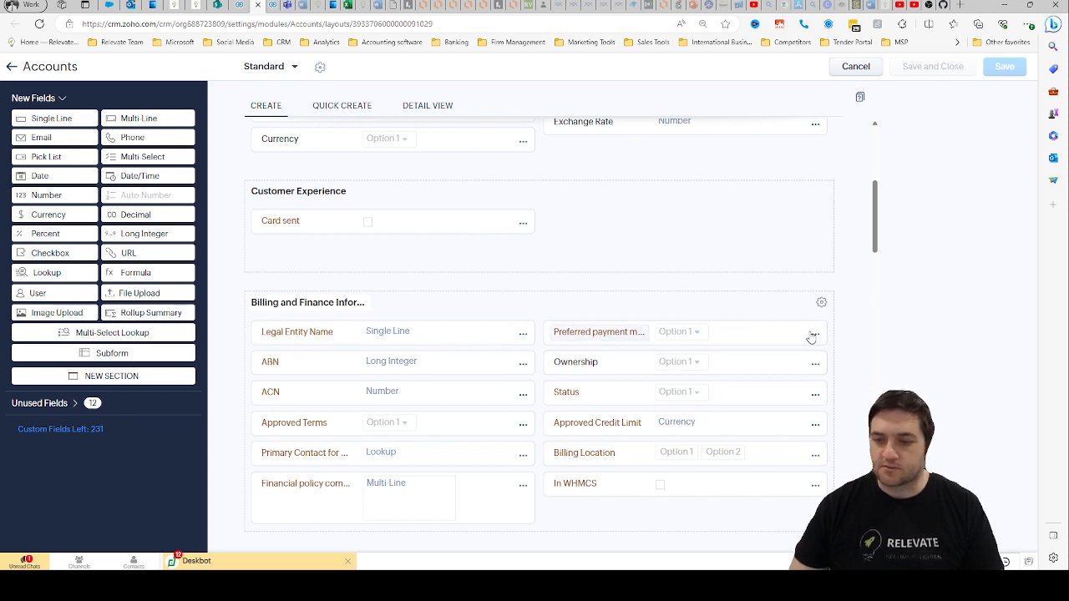
# Add new pick list choices to Preferred payment method, entering values such as 'C' and 'Horses'
pyautogui.click(815, 334)
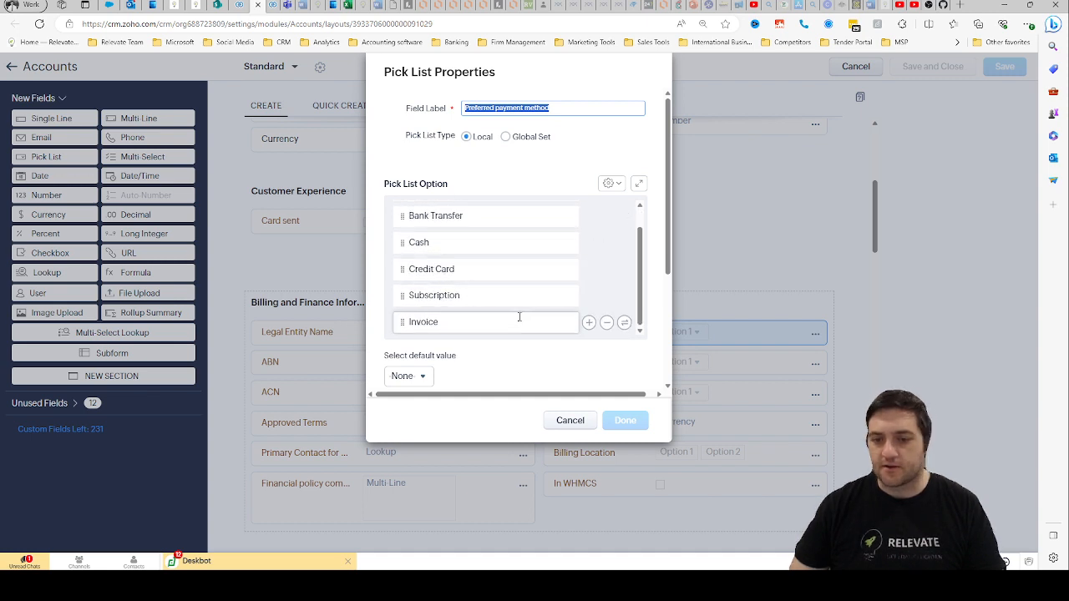
pyautogui.click(588, 322)
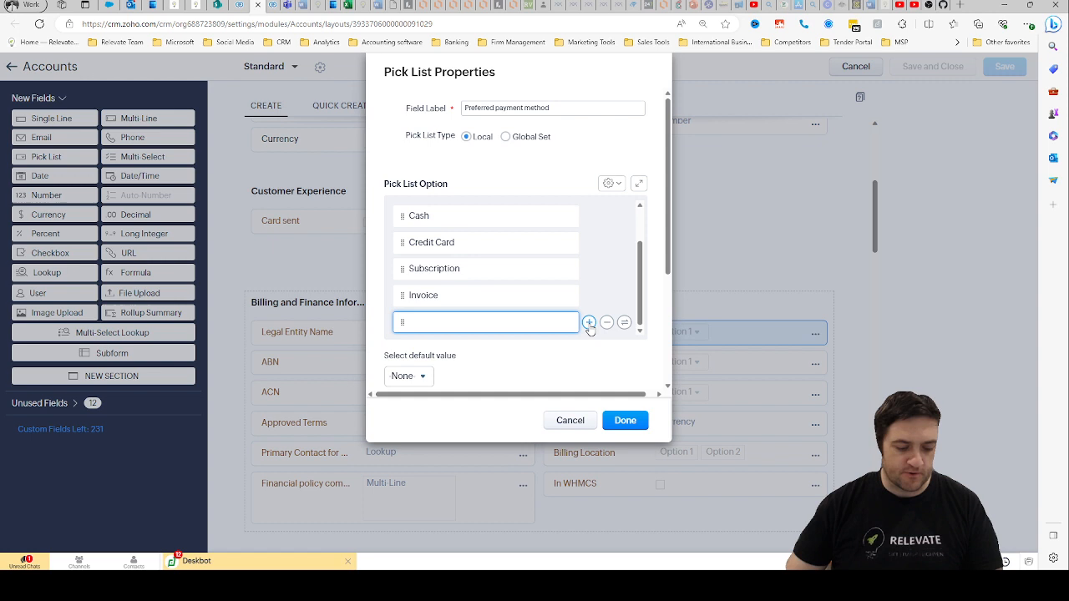
pyautogui.write('Crypto')
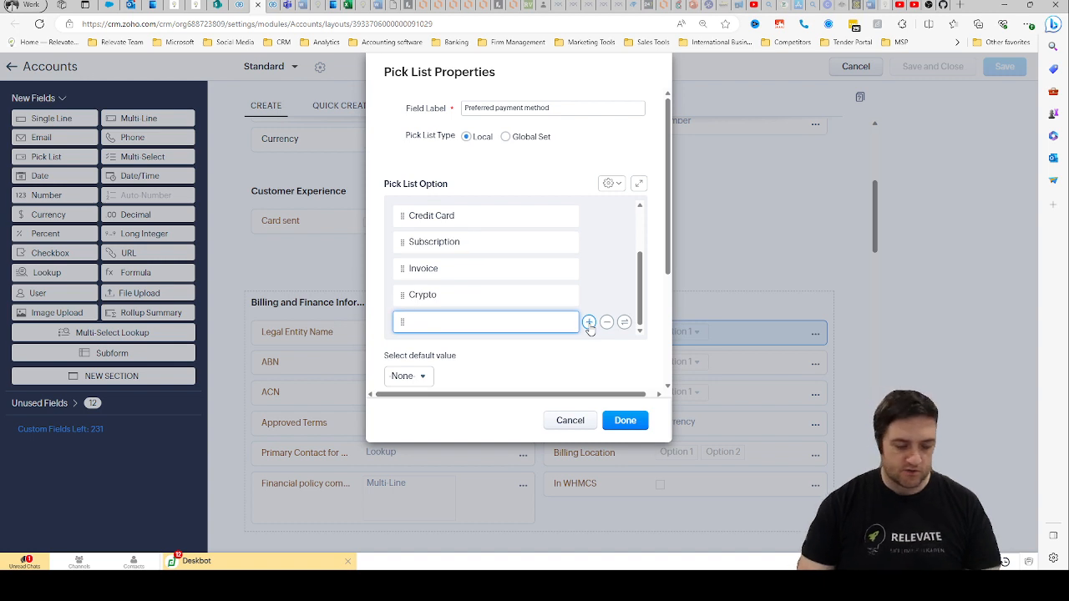
pyautogui.write('Horses')
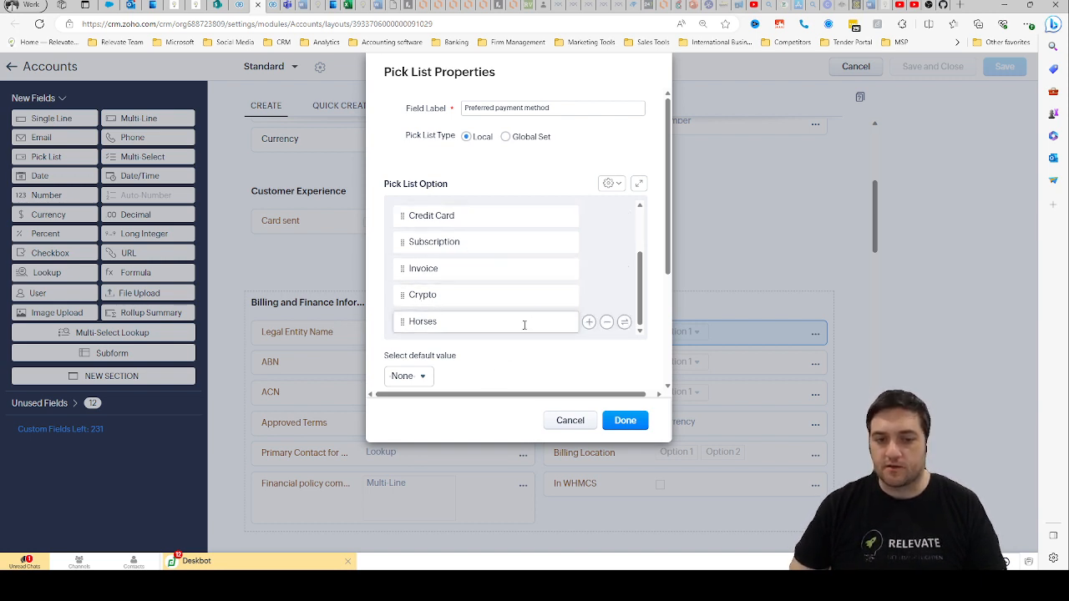
pyautogui.click(608, 322)
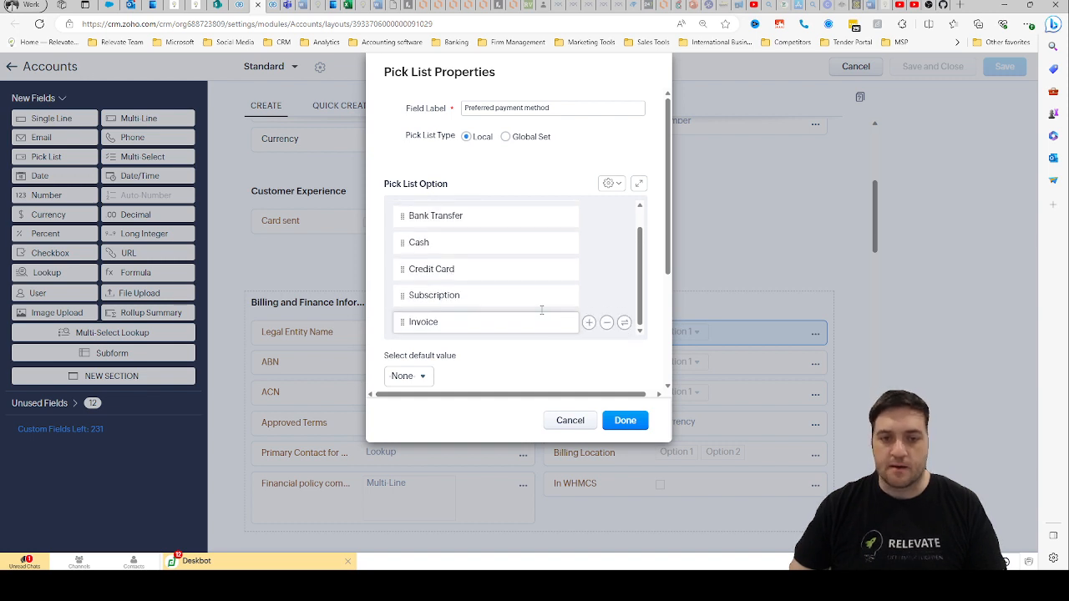
# Review the option list and confirm the Pick List Properties with Done
pyautogui.scroll(-3)
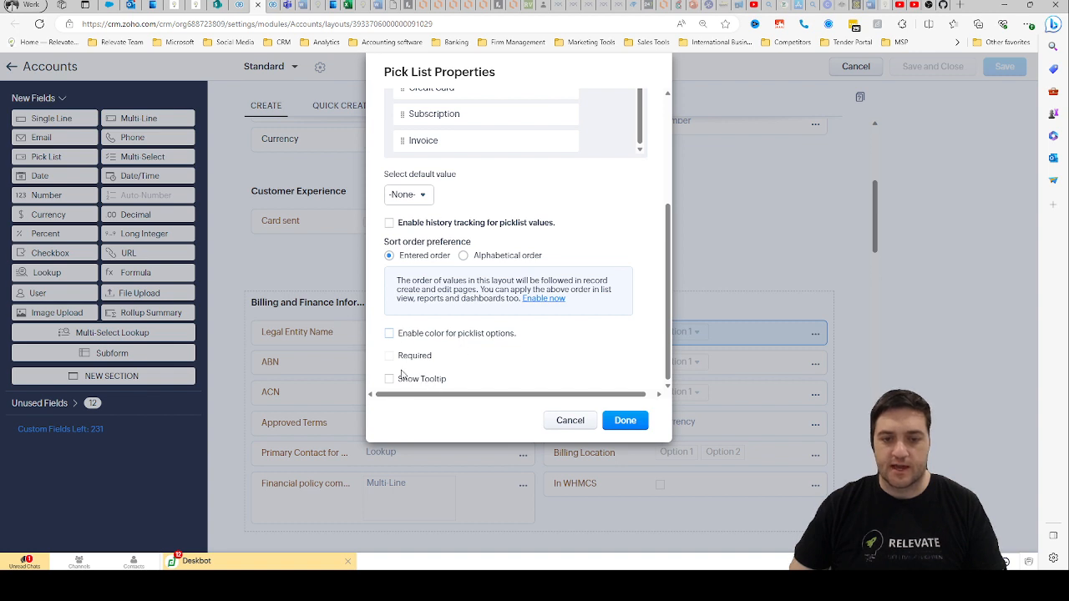
pyautogui.moveTo(428, 384)
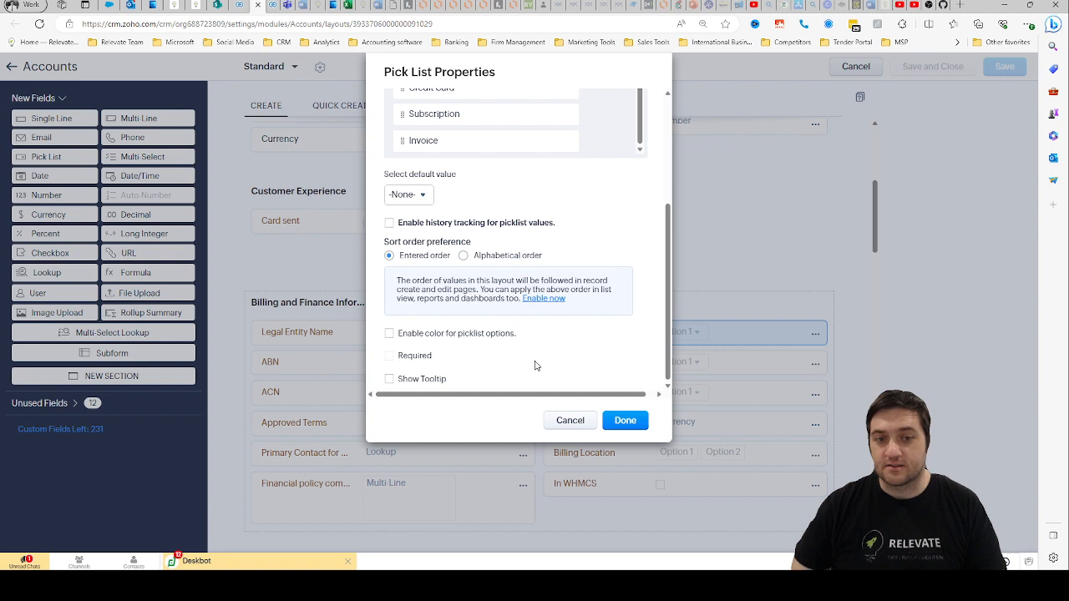
pyautogui.scroll(3)
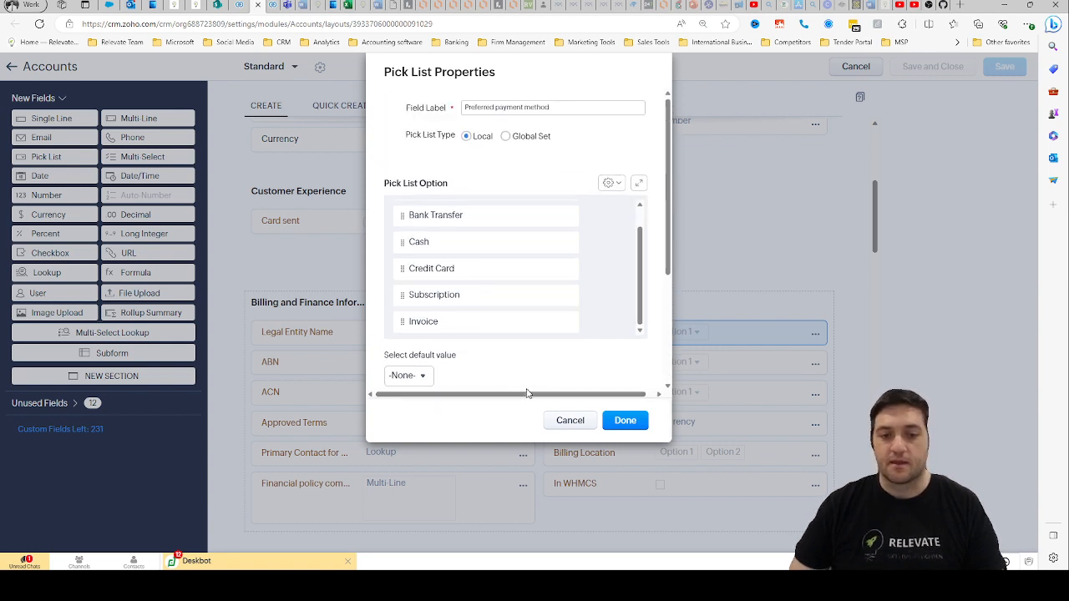
pyautogui.click(625, 421)
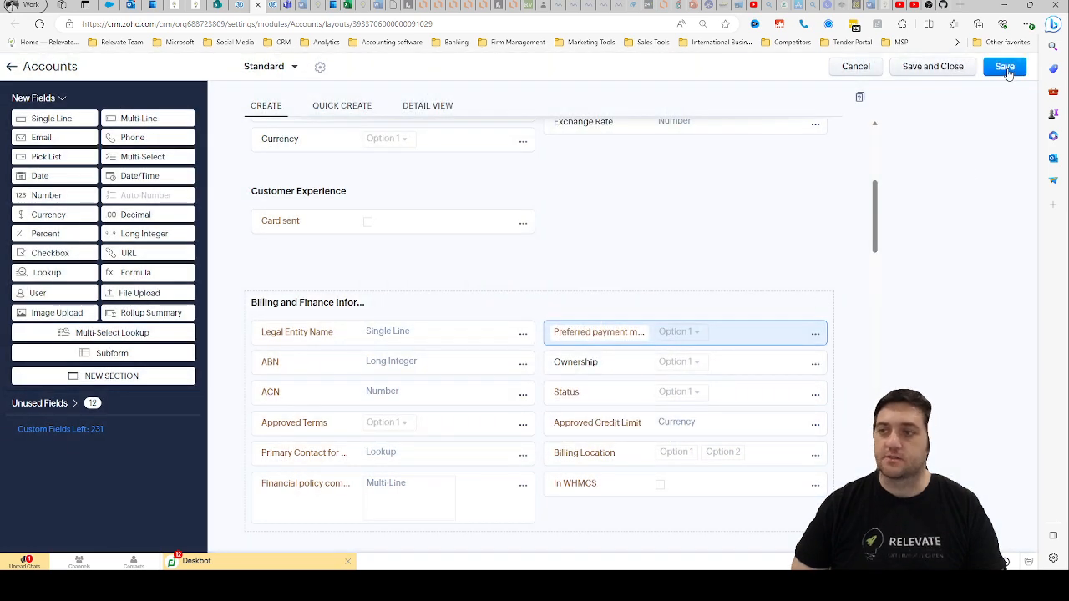
# Save the Standard Accounts layout so the payment method changes persist
pyautogui.click(1006, 66)
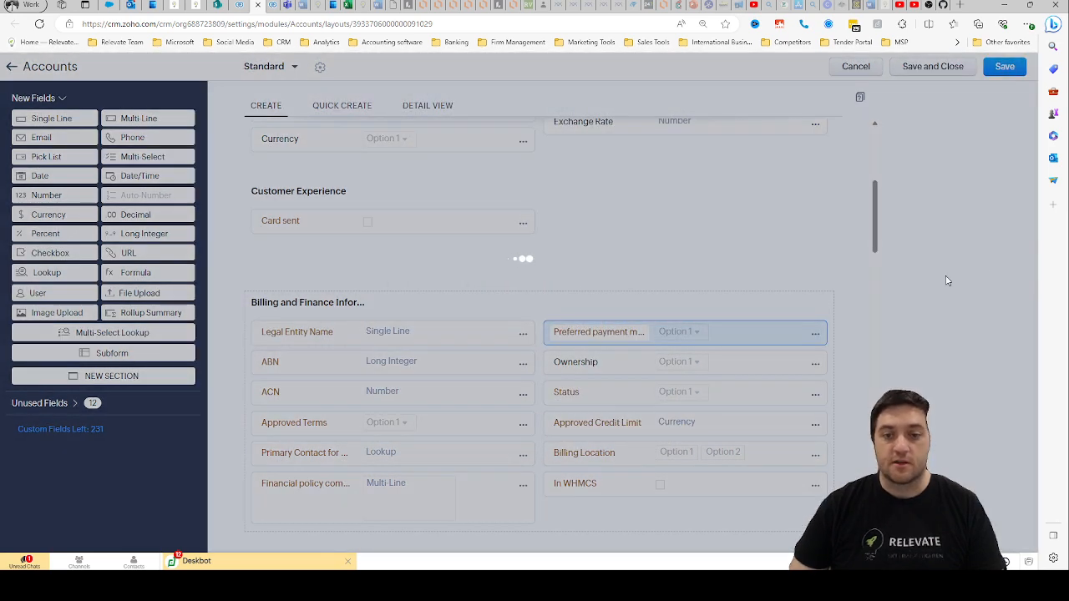
pyautogui.click(1004, 67)
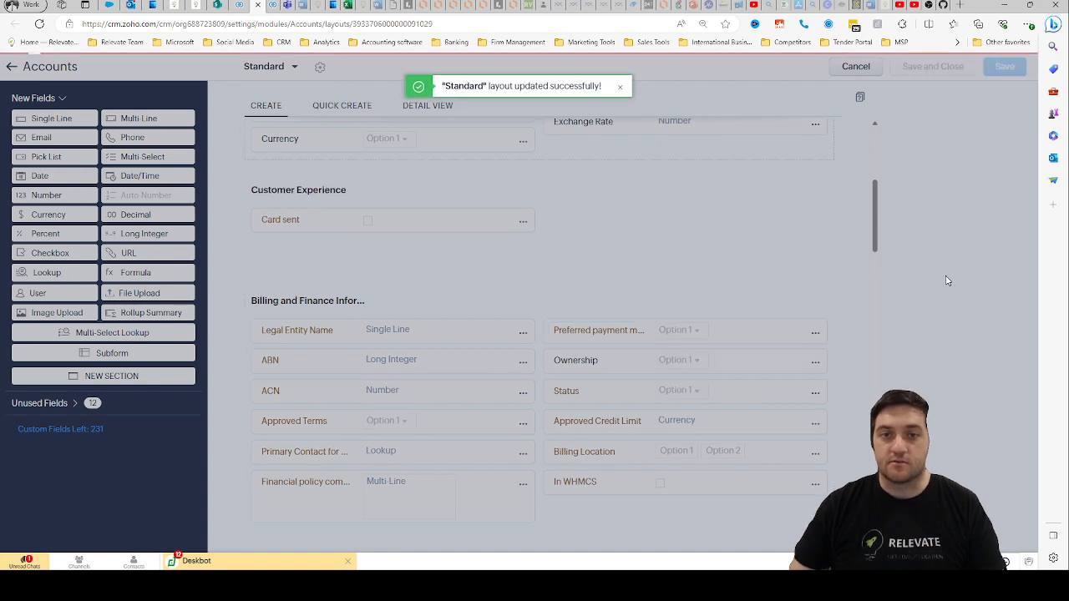